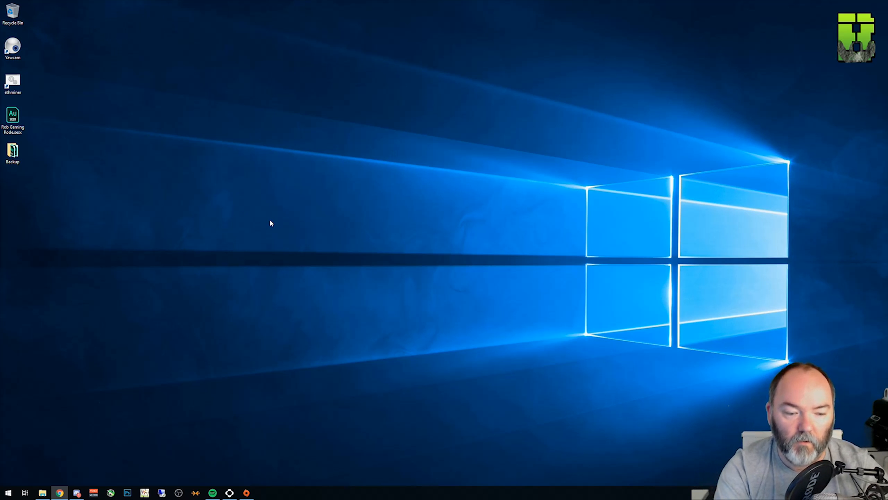
Search the Start menu for 'cmd' to find Command Prompt.
click(8, 491)
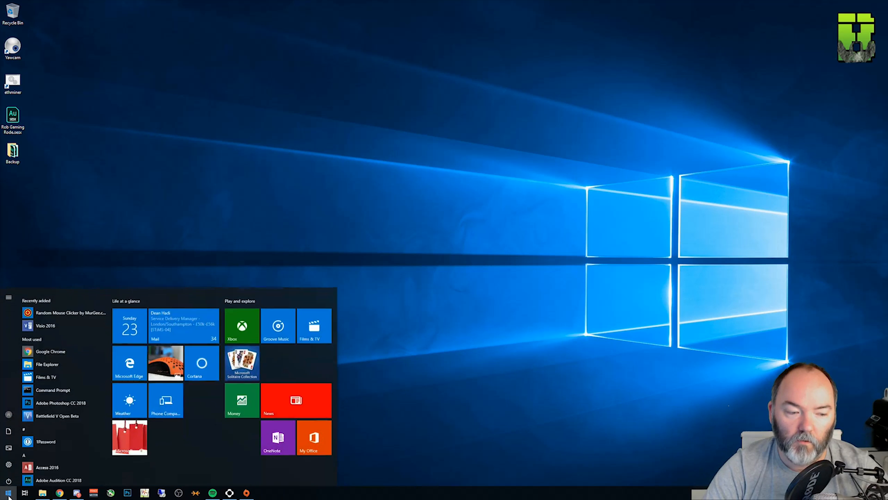
text(cmd)
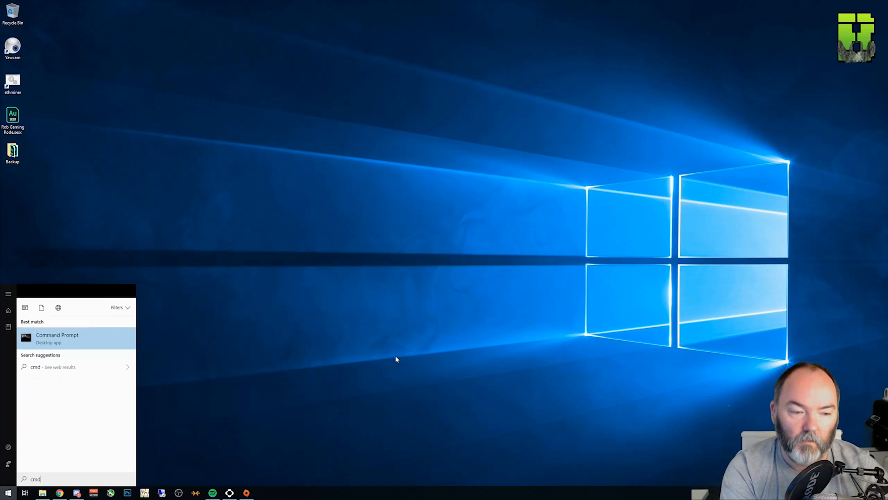
Open Command Prompt and run ipconfig to find the default gateway address.
click(57, 338)
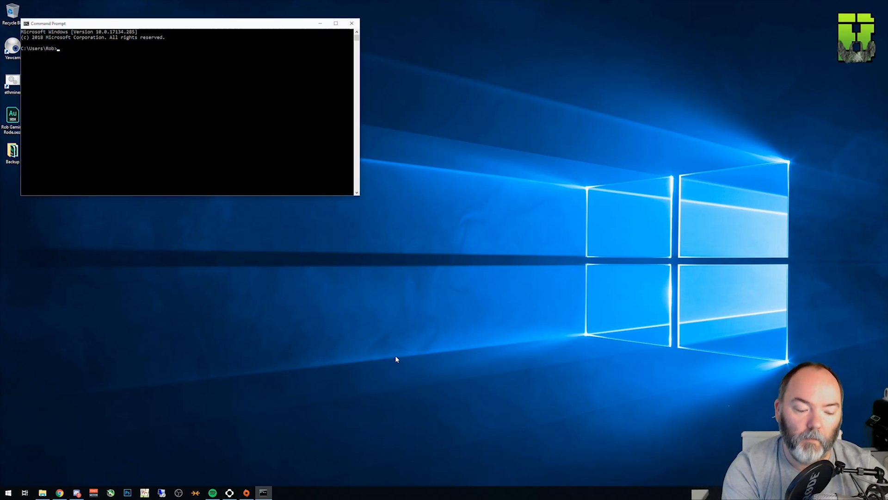
text(ipconfig)
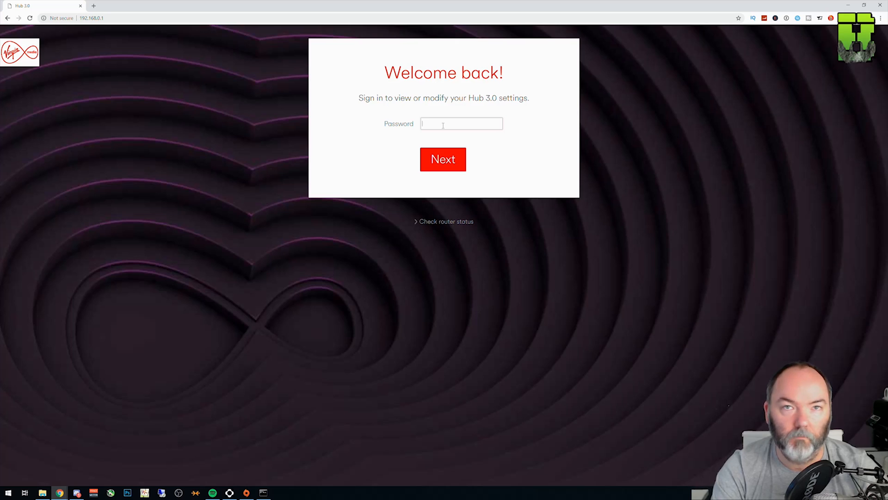
Sign in to the hub and go to Advanced settings > Wireless > Security.
click(443, 160)
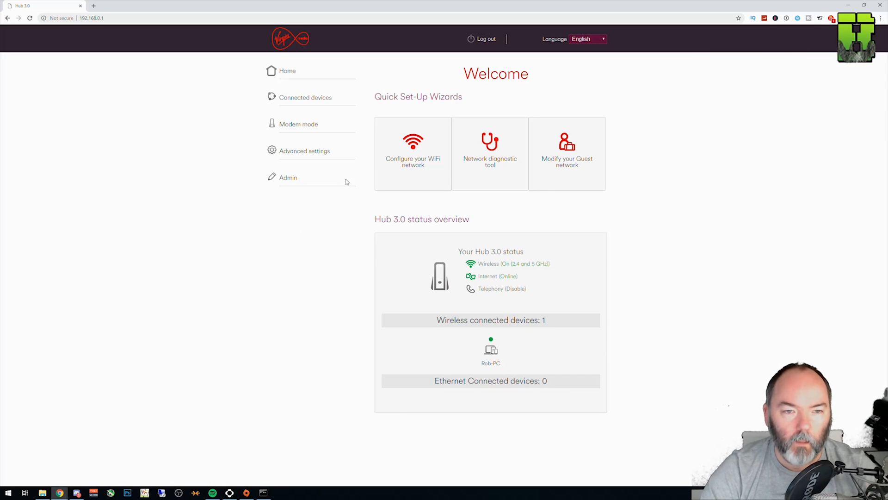
click(304, 151)
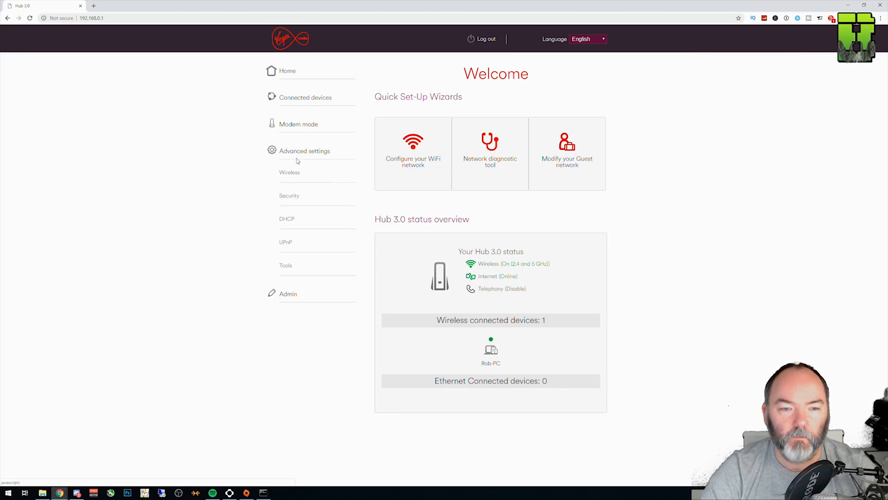
click(290, 172)
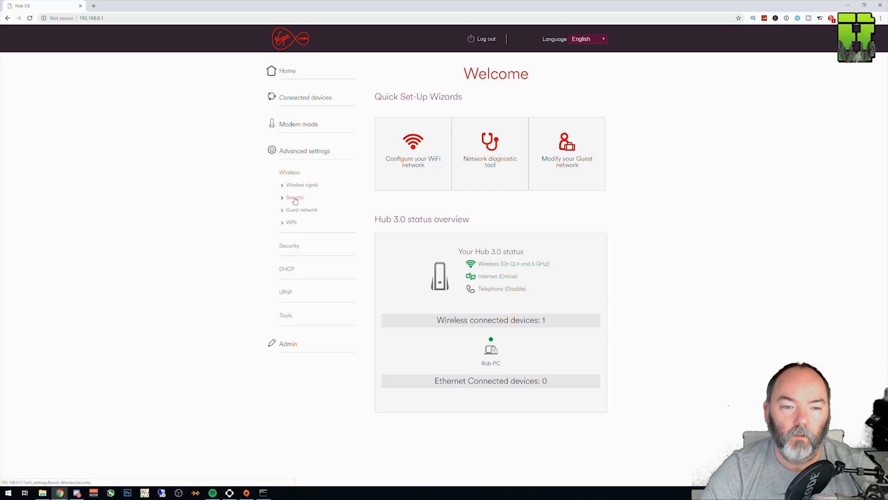
click(294, 197)
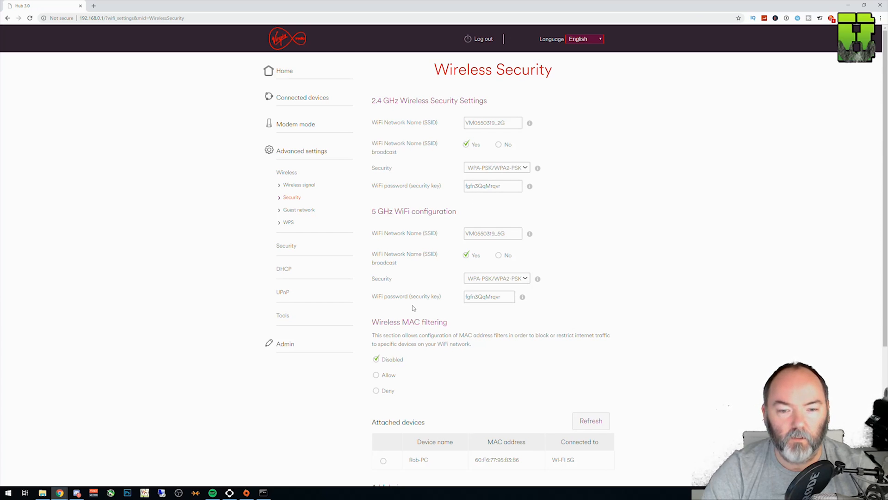
mouse_move(443, 191)
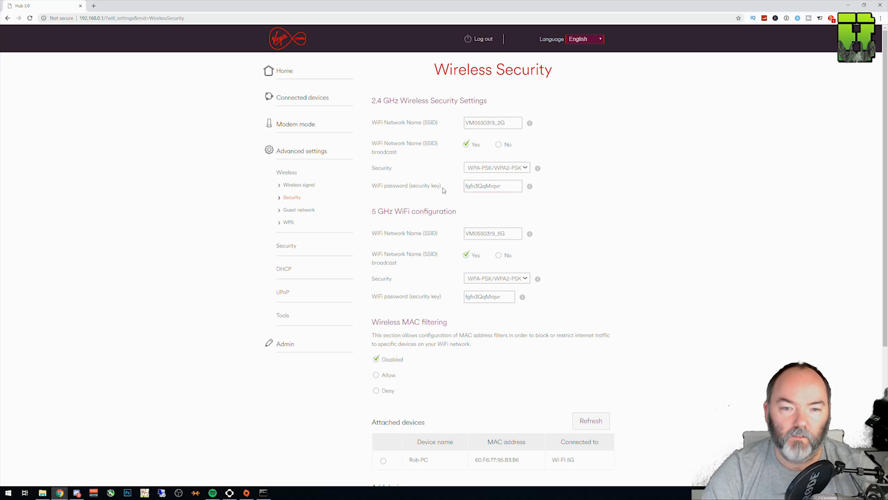
click(492, 186)
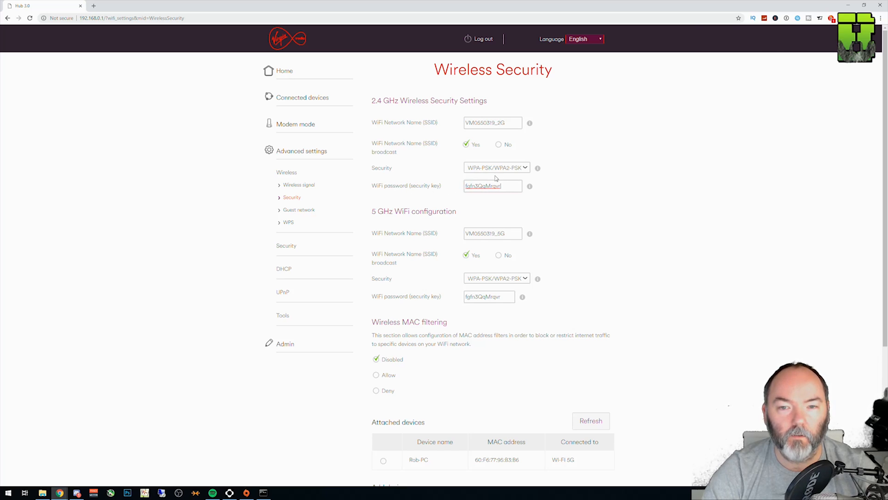
mouse_move(396, 171)
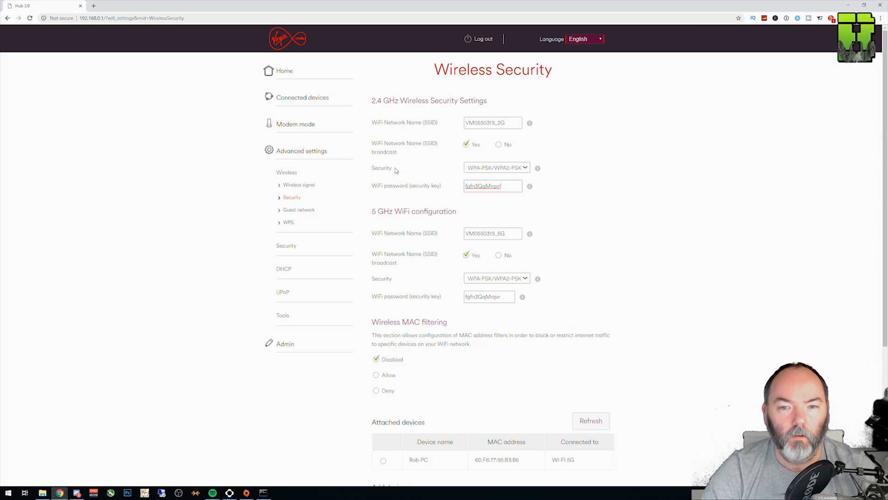
click(523, 167)
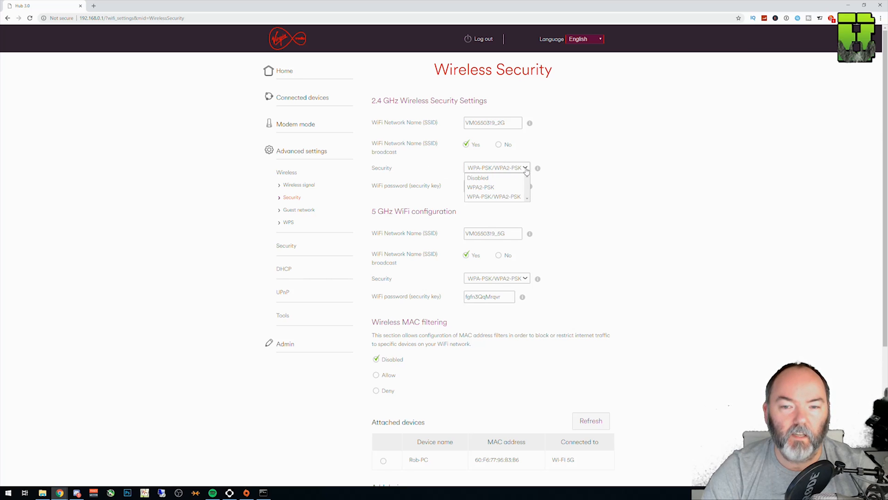
click(494, 197)
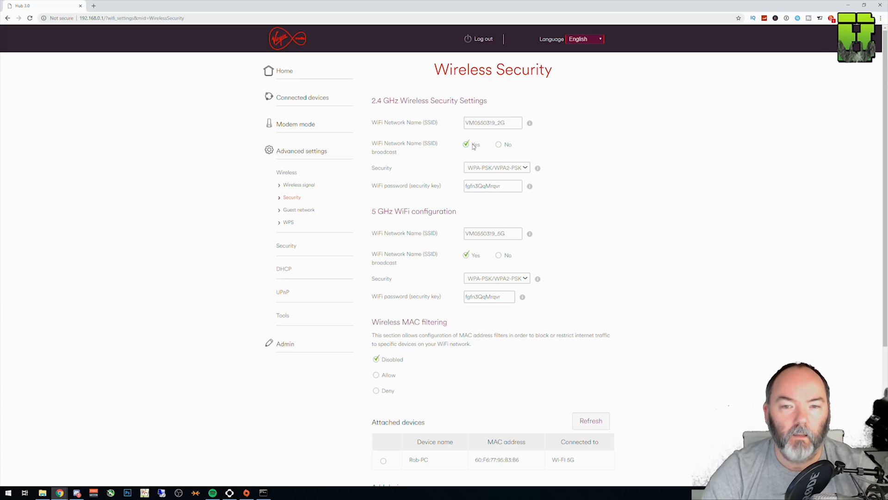
mouse_move(505, 148)
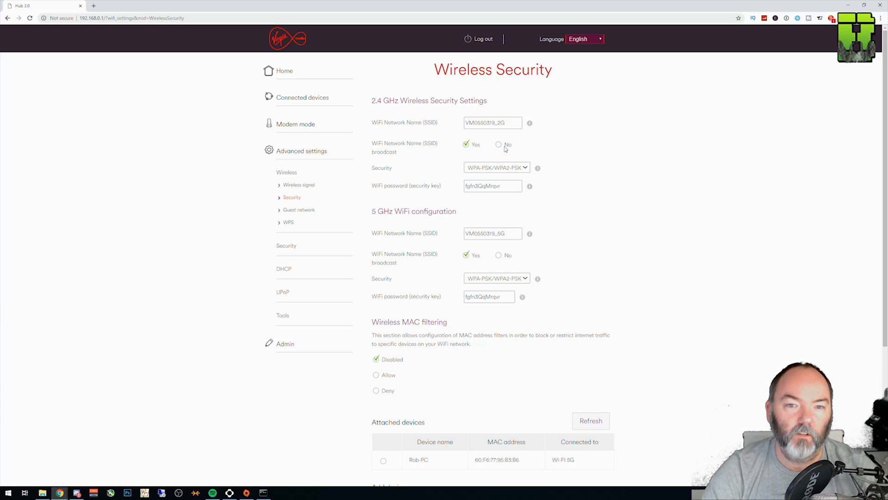
Replace the 2.4 GHz network name with a personalised SSID ending in _2G.
double_click(492, 123)
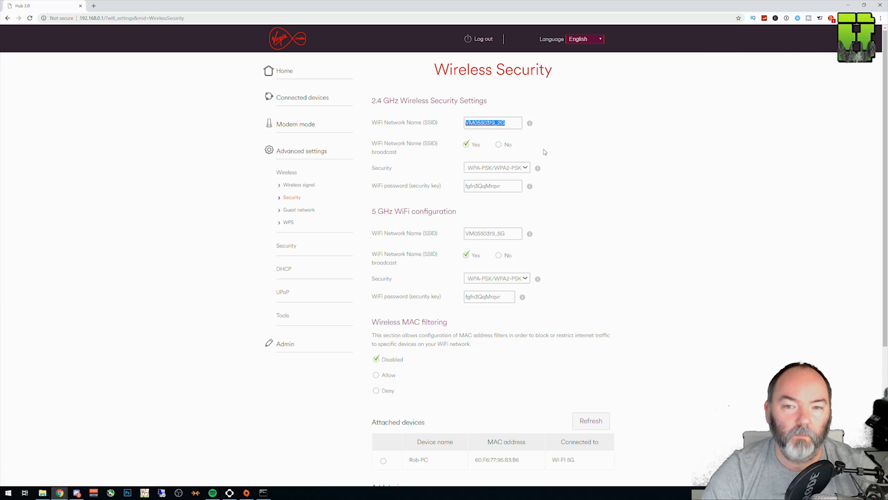
mouse_move(530, 123)
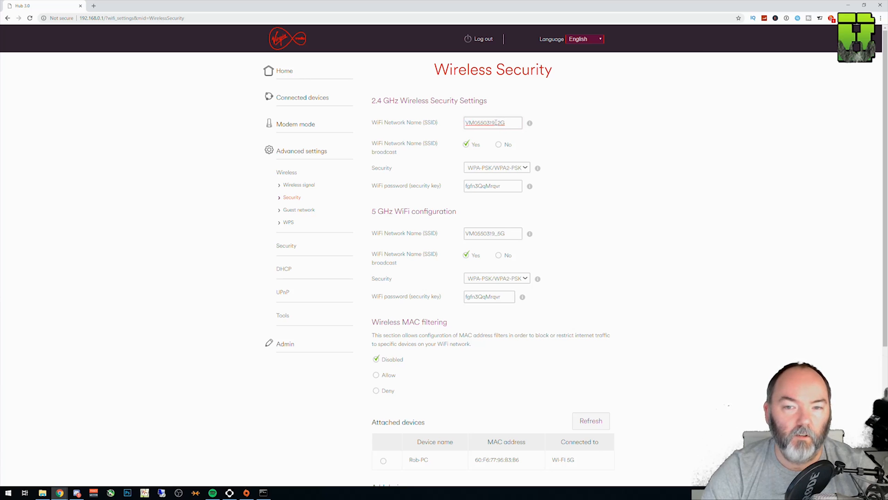
double_click(500, 122)
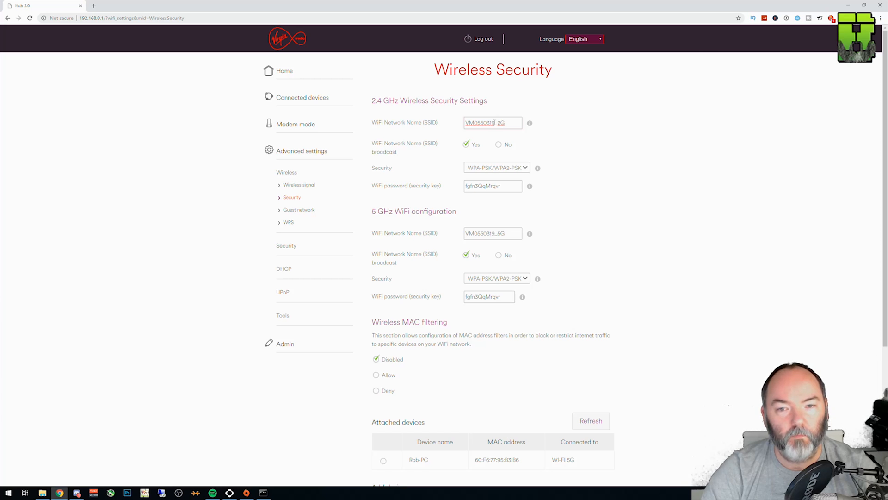
double_click(485, 123)
text(BobNetwork)
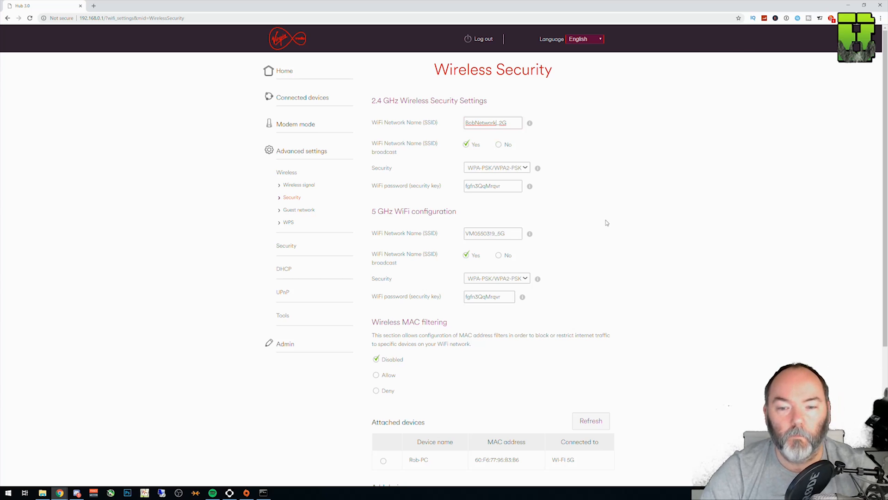
Apply the changes at the bottom of the Wireless Security page.
scroll(down, 3)
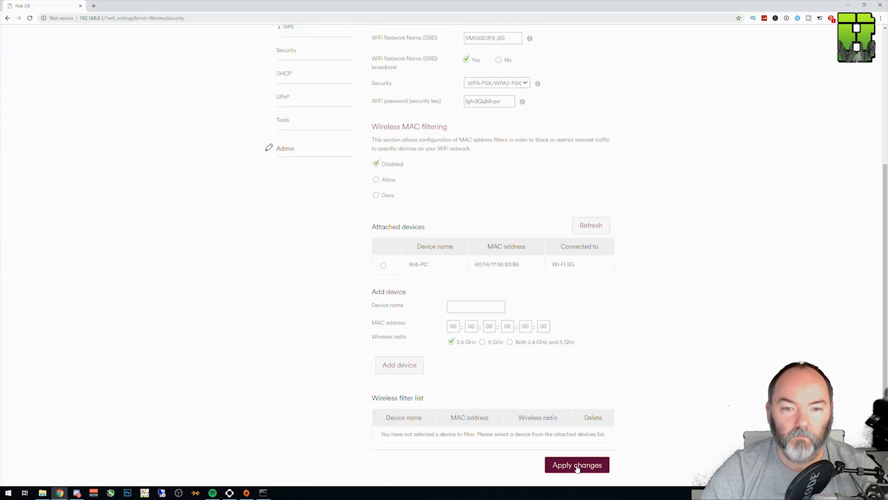
click(577, 465)
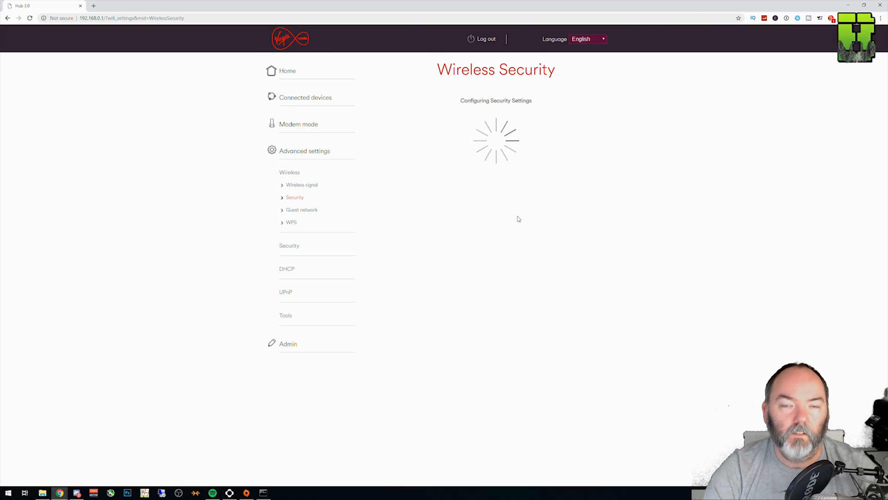